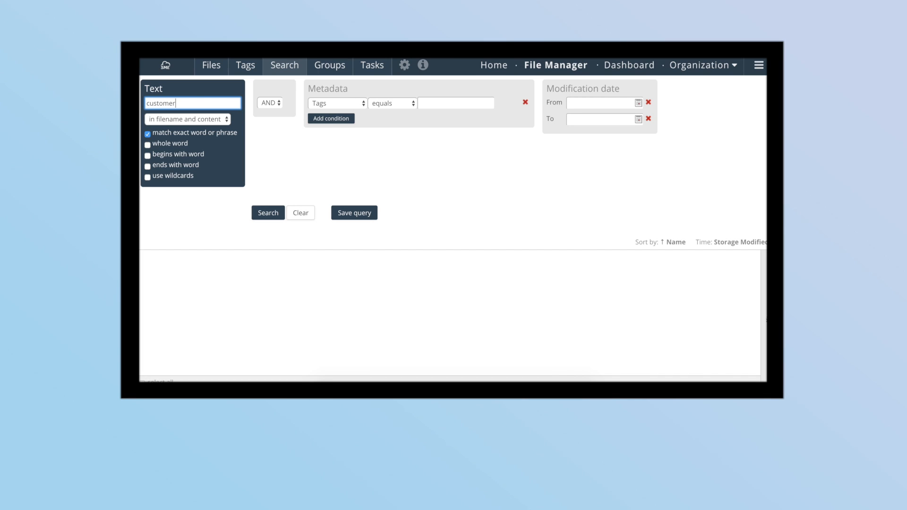
Set the customer search's modification date range to 2015-11-01 through 2016-11-30
{"action": "left_click", "coordinate": [600, 103]}
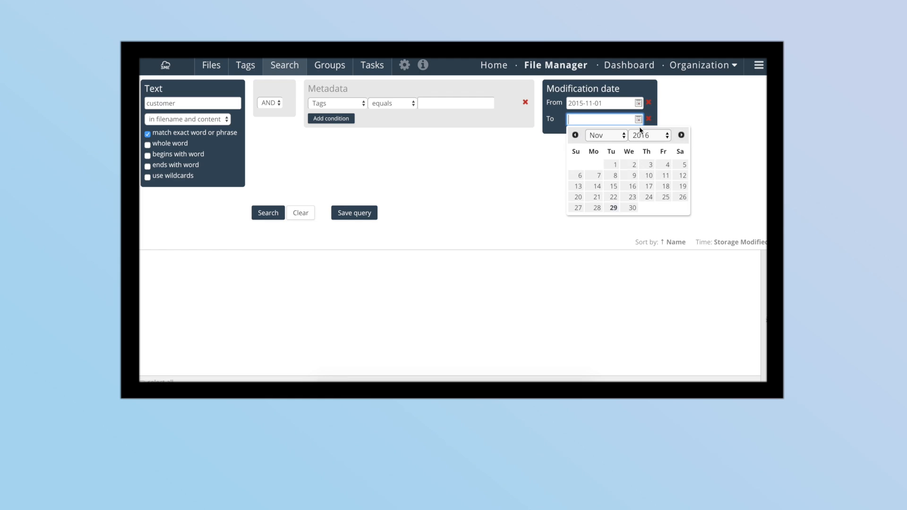
{"action": "left_click", "coordinate": [632, 208]}
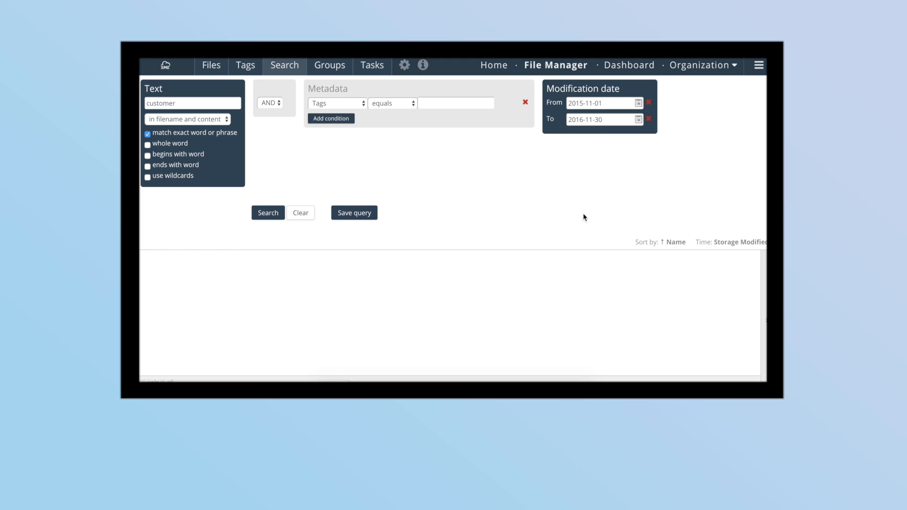
{"action": "left_click", "coordinate": [267, 212]}
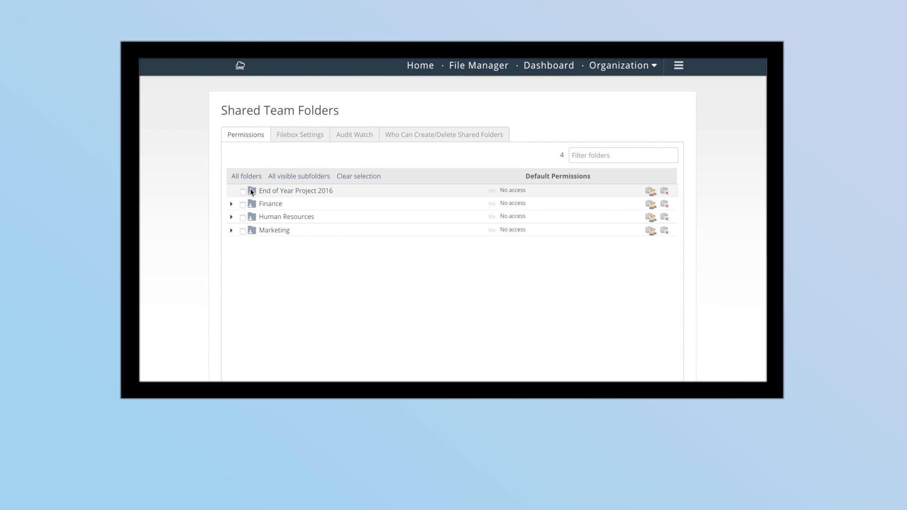
Grant the Finance, HR and Marketing users Read/Download + Write/Upload on End of Year Project 2016
{"action": "left_click", "coordinate": [650, 190]}
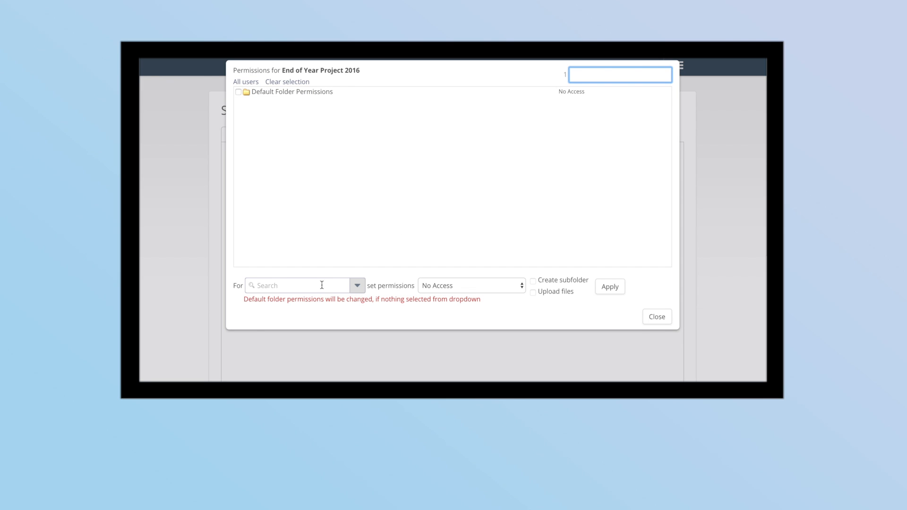
{"action": "left_click", "coordinate": [241, 350]}
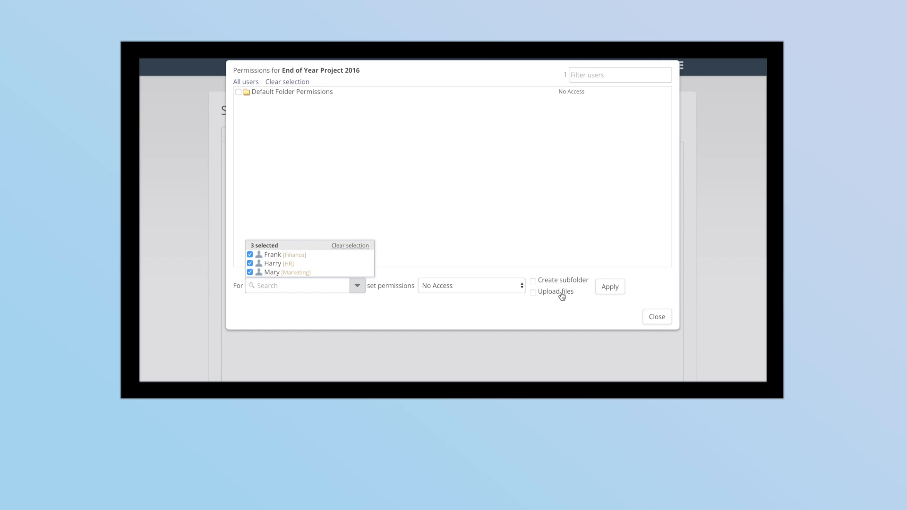
{"action": "left_click", "coordinate": [469, 285]}
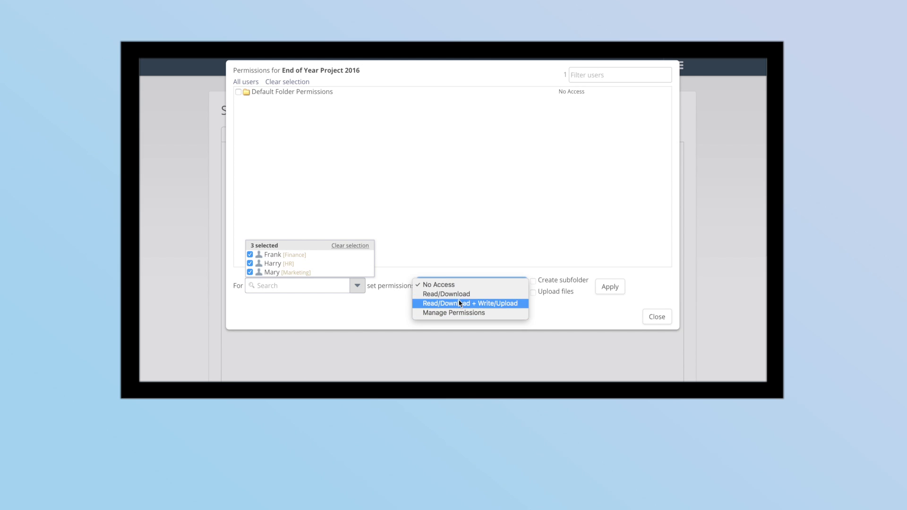
{"action": "left_click", "coordinate": [470, 303]}
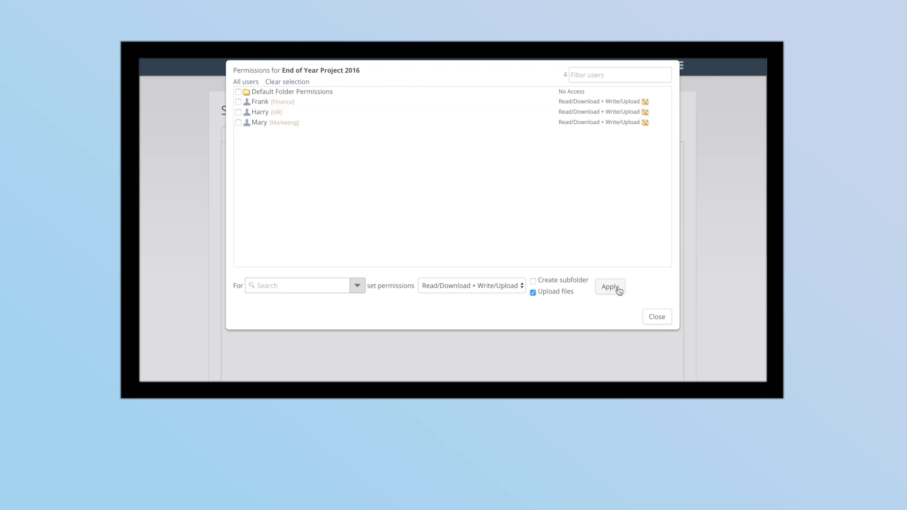
{"action": "left_click", "coordinate": [656, 316]}
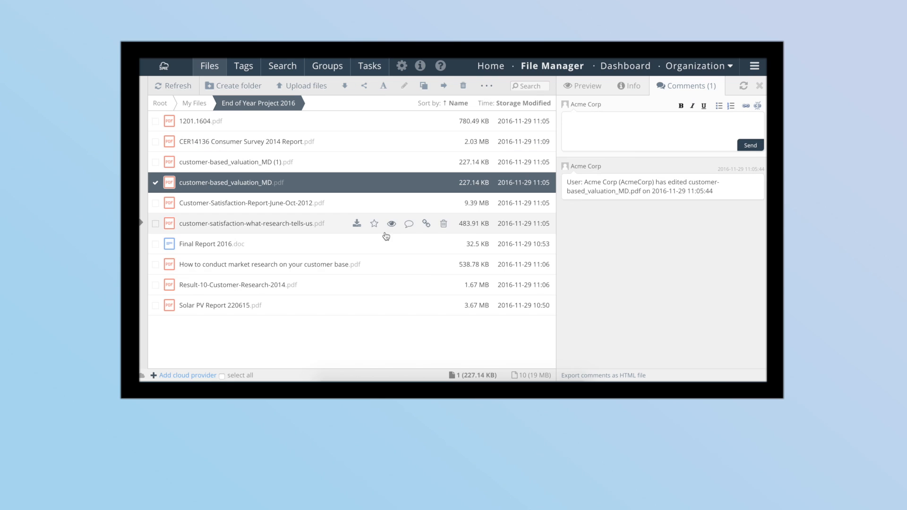
Select Final Report 2016.doc to show its comments panel
{"action": "left_click", "coordinate": [212, 243]}
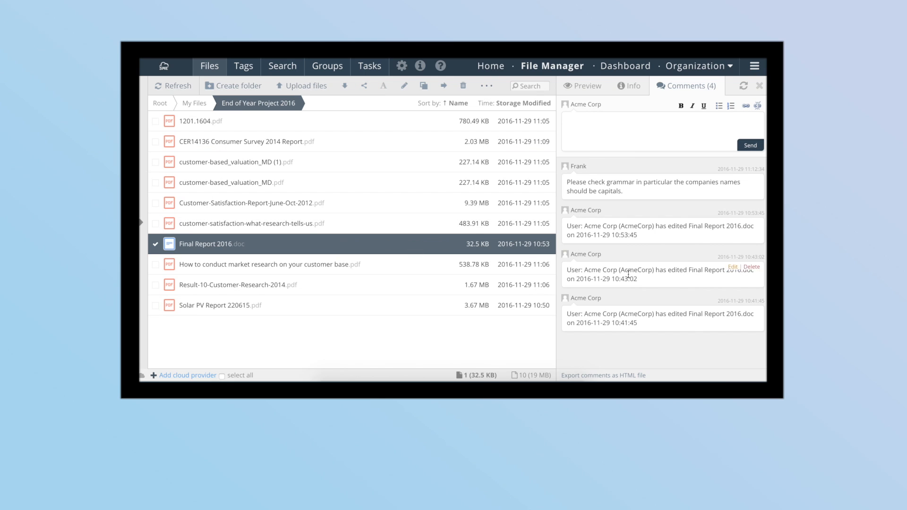
{"action": "double_click", "coordinate": [211, 243]}
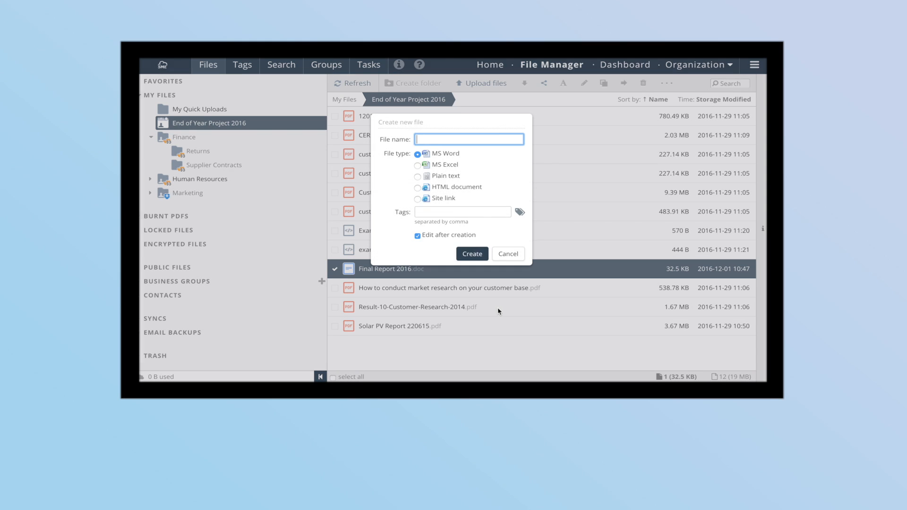
{"action": "left_click", "coordinate": [417, 198]}
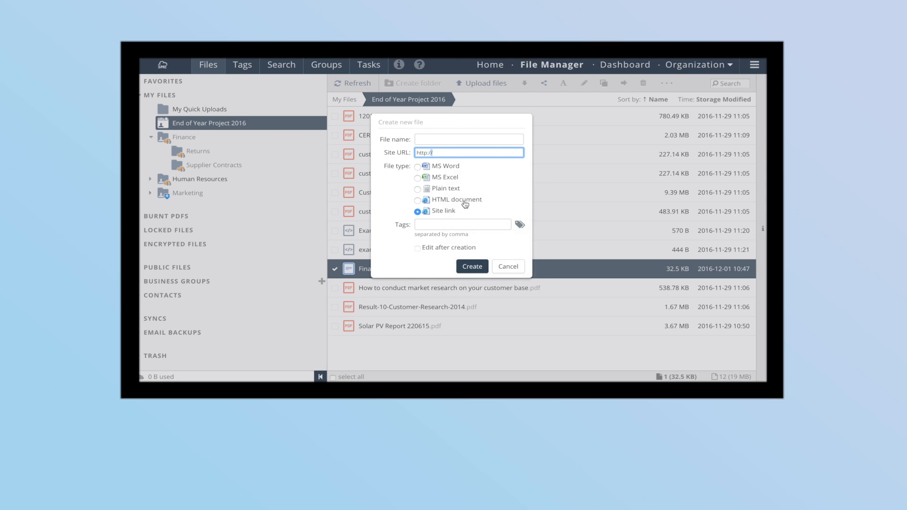
{"action": "type", "text": "http://www.bbcresearch.com/our-work"}
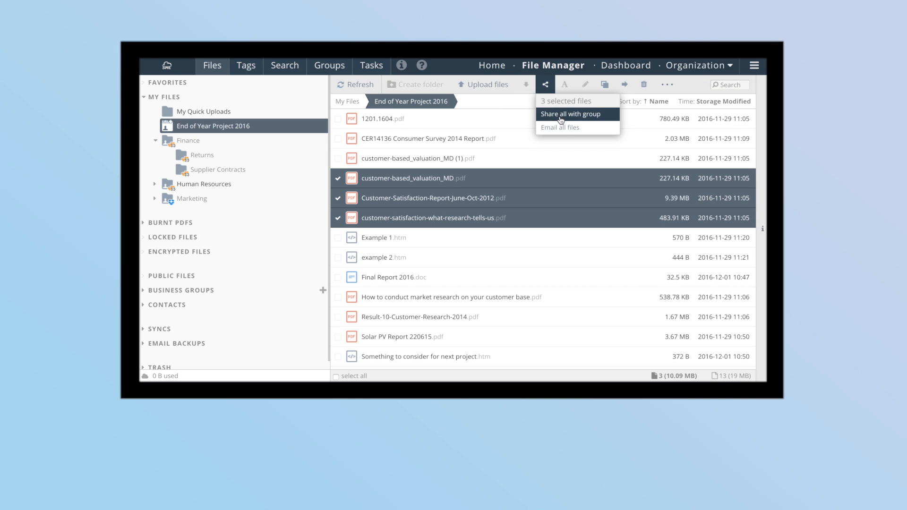
{"action": "left_click", "coordinate": [570, 113]}
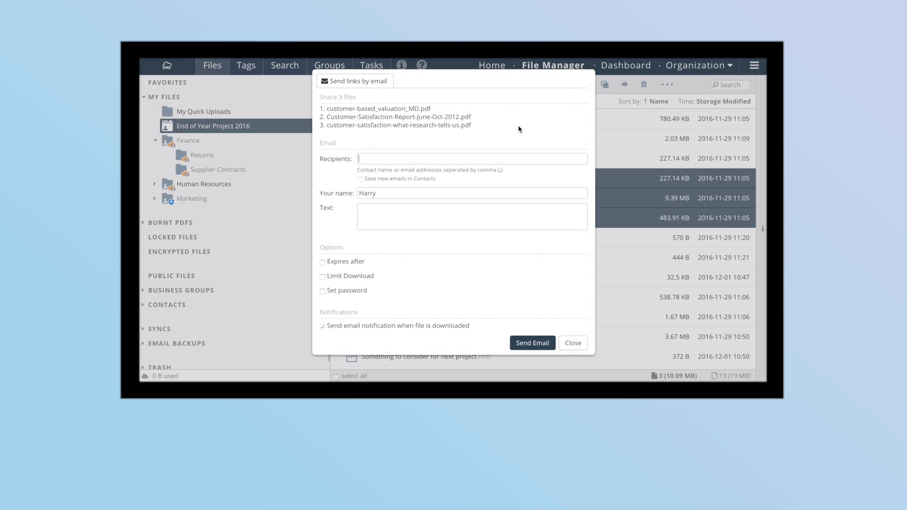
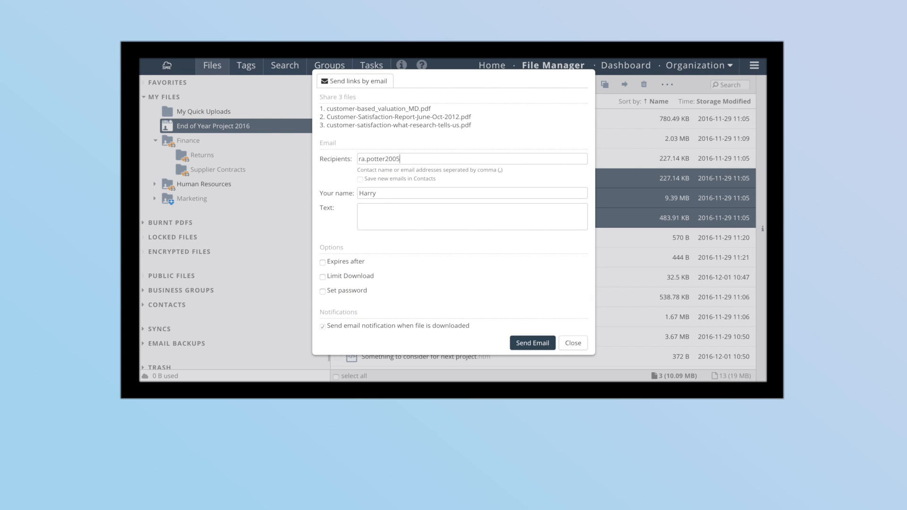
{"action": "type", "text": "These should help with the project"}
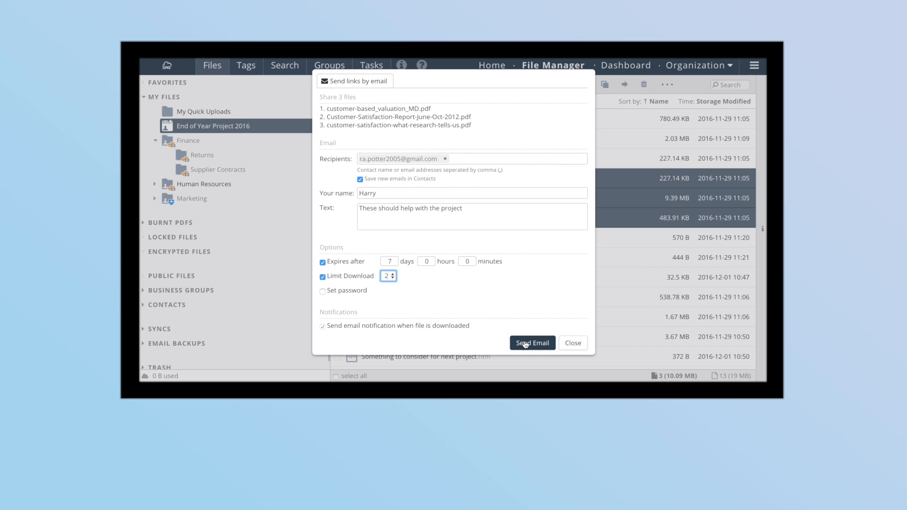
{"action": "left_click", "coordinate": [531, 342]}
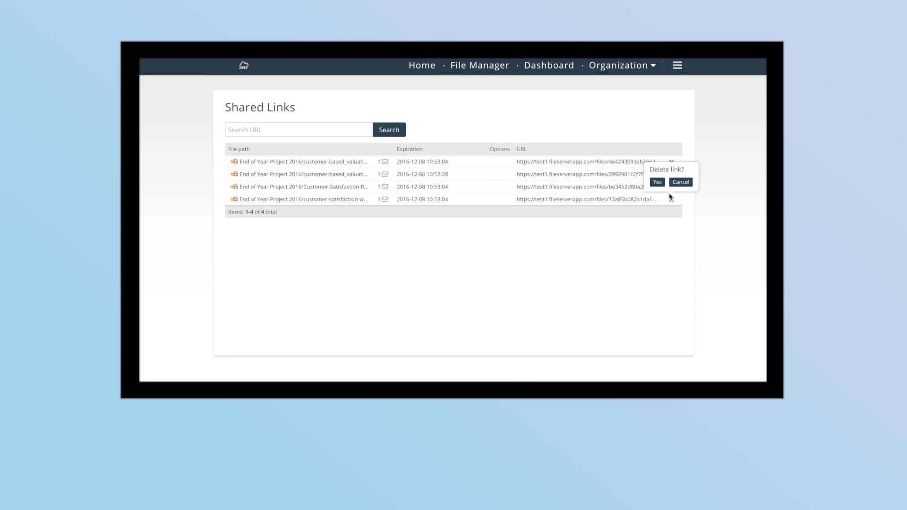
Confirm deleting one of the shared links
{"action": "left_click", "coordinate": [656, 182]}
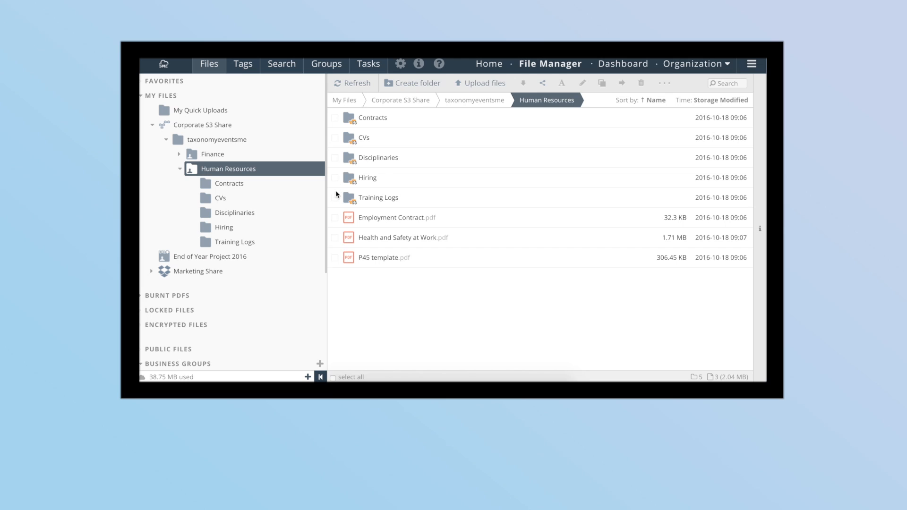
Share Training Logs with a group, then open the emailed End of Year Project 2016 link
{"action": "left_click", "coordinate": [378, 197]}
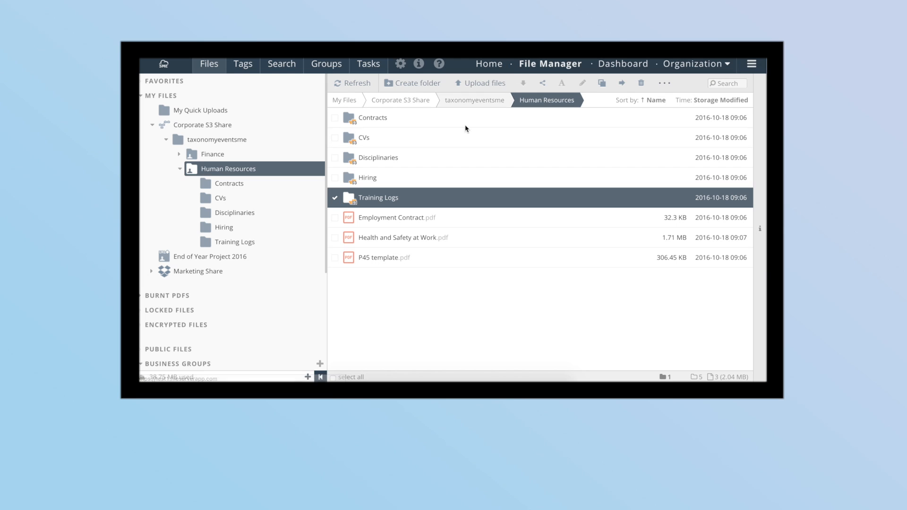
{"action": "left_click", "coordinate": [542, 82]}
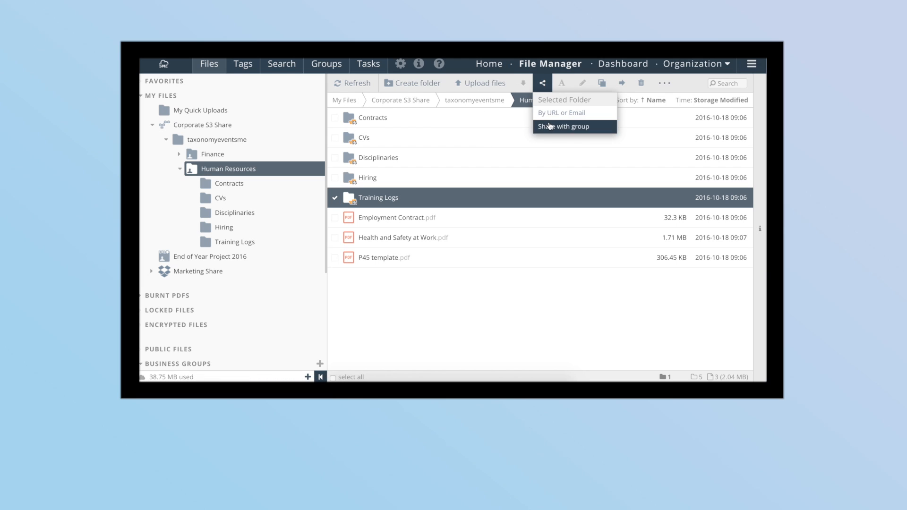
{"action": "left_click", "coordinate": [563, 126]}
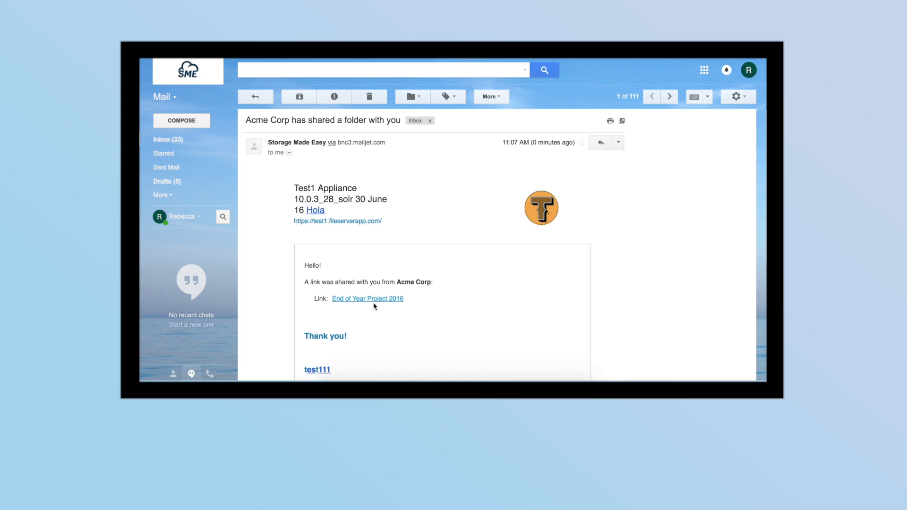
{"action": "left_click", "coordinate": [367, 298]}
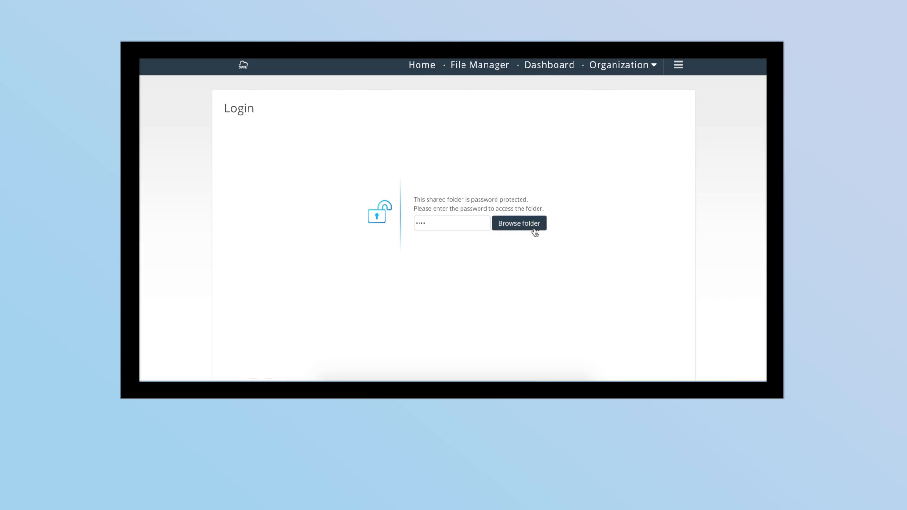
Unlock the shared folder and single-upload CER14136 Consumer Survey 2014 Report.pdf
{"action": "left_click", "coordinate": [518, 223]}
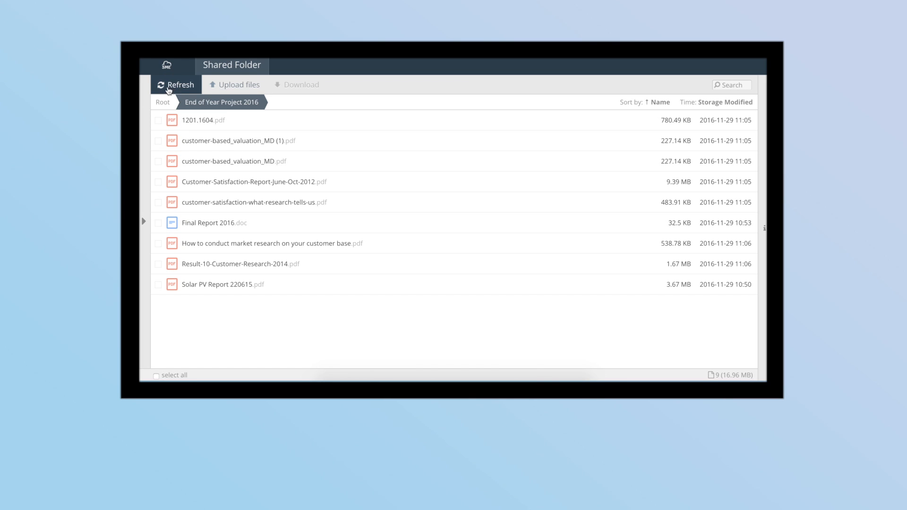
{"action": "left_click", "coordinate": [238, 84]}
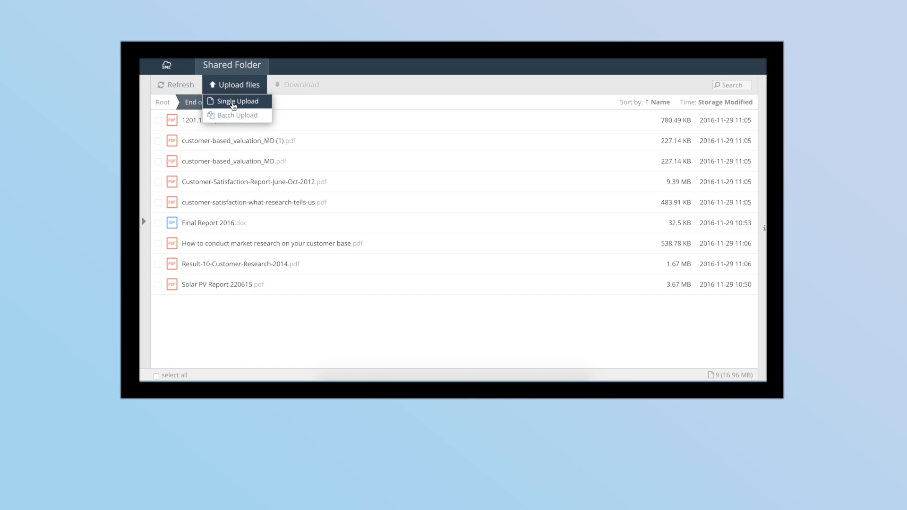
{"action": "left_click", "coordinate": [238, 101]}
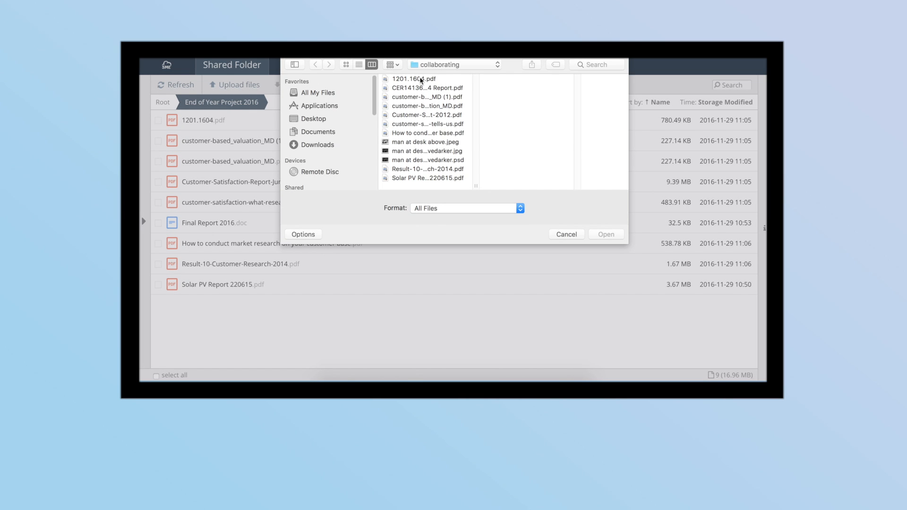
{"action": "left_click", "coordinate": [606, 234]}
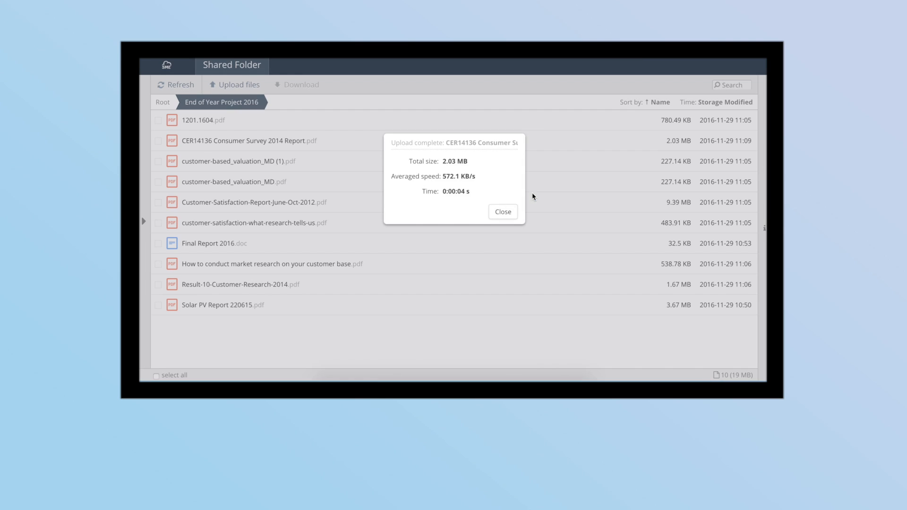
{"action": "left_click", "coordinate": [502, 211]}
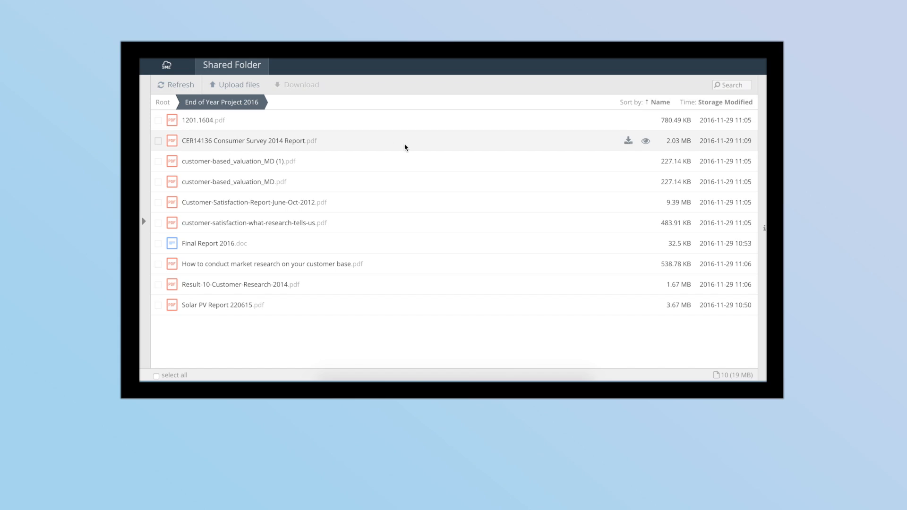